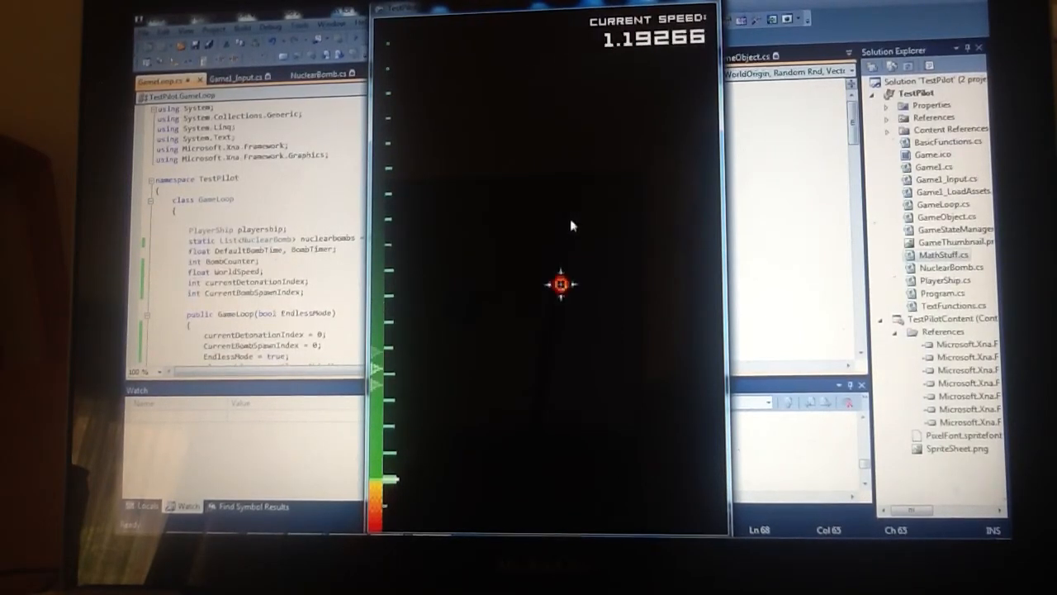
{"action": "mouse_move", "coordinate": [630, 106]}
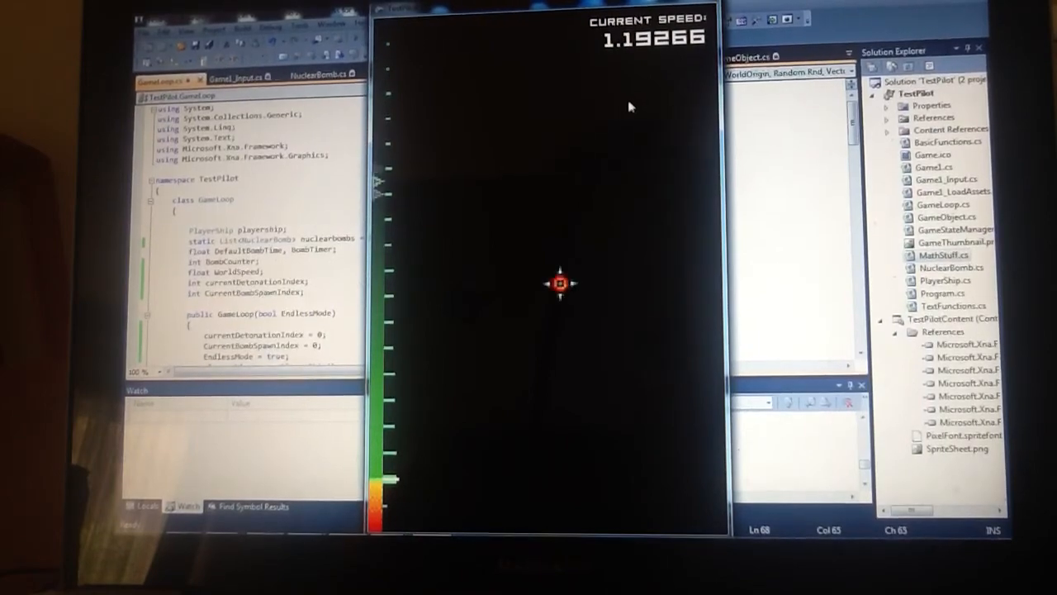